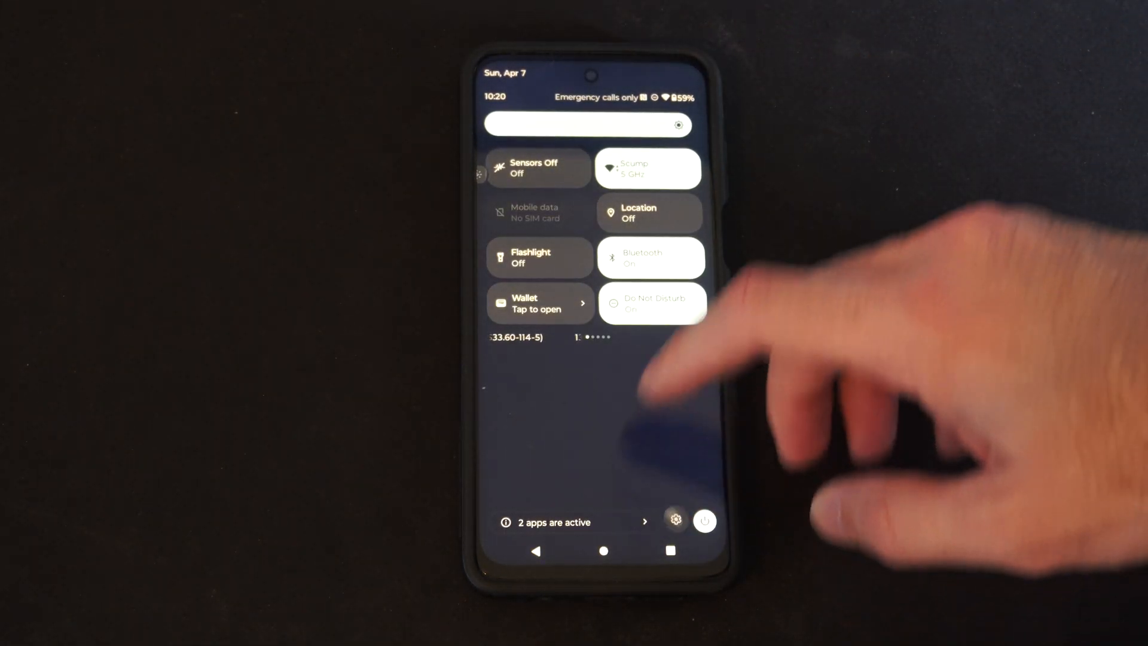
- Open full Settings from the quick settings gear and go to the Display page
left_click(674, 521)
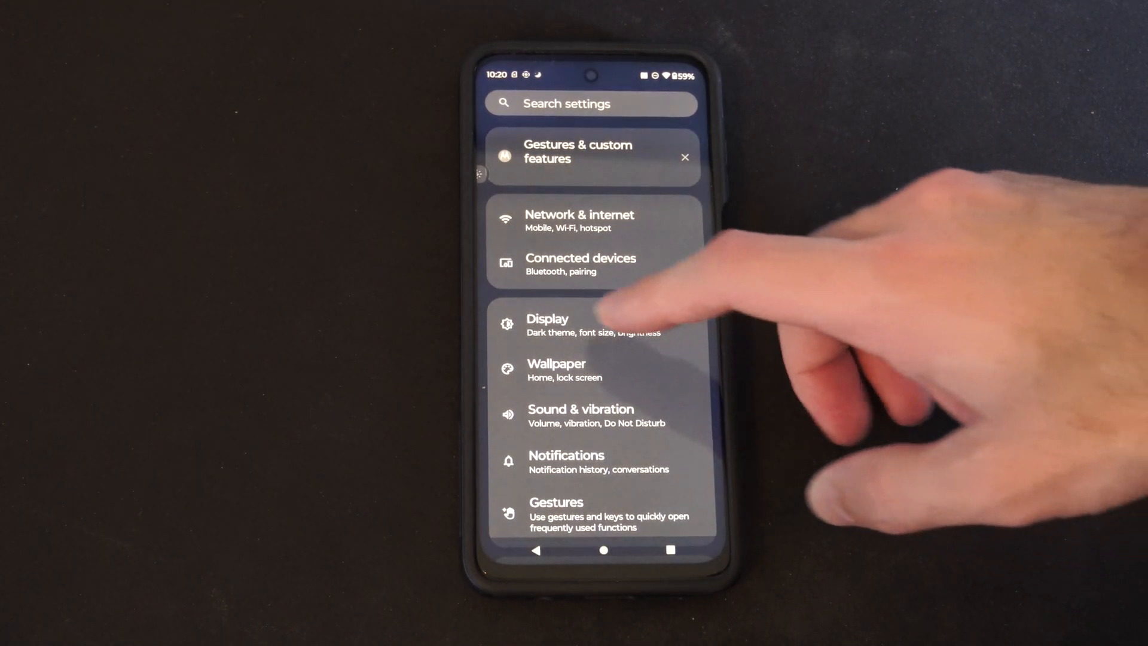
left_click(547, 326)
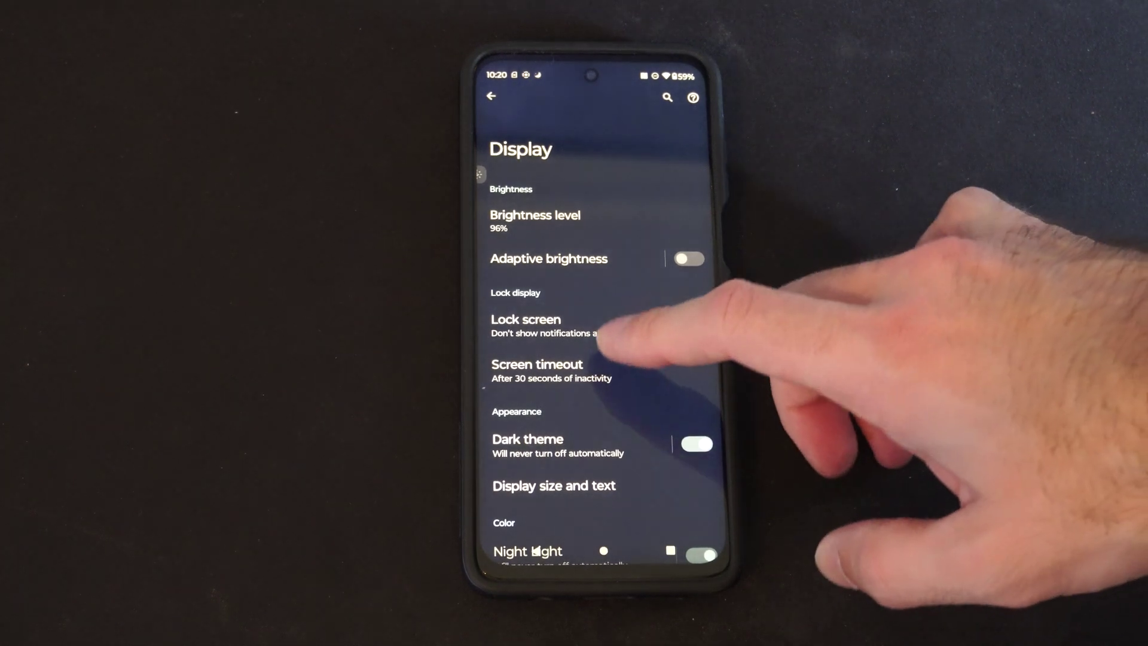
left_click(537, 371)
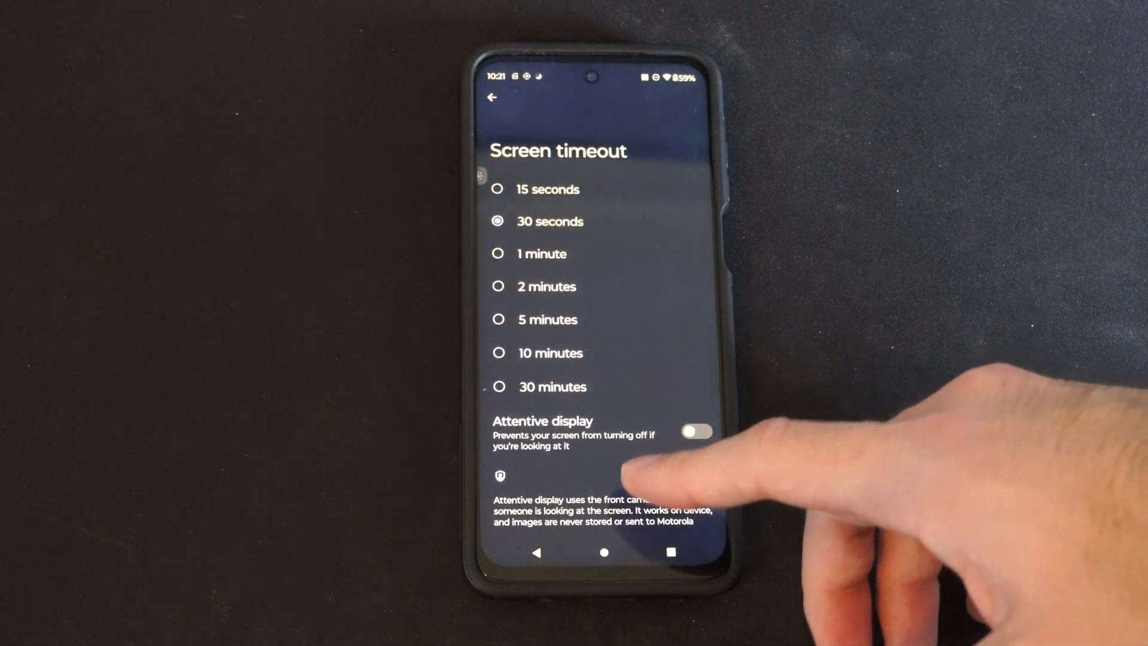
left_click(492, 97)
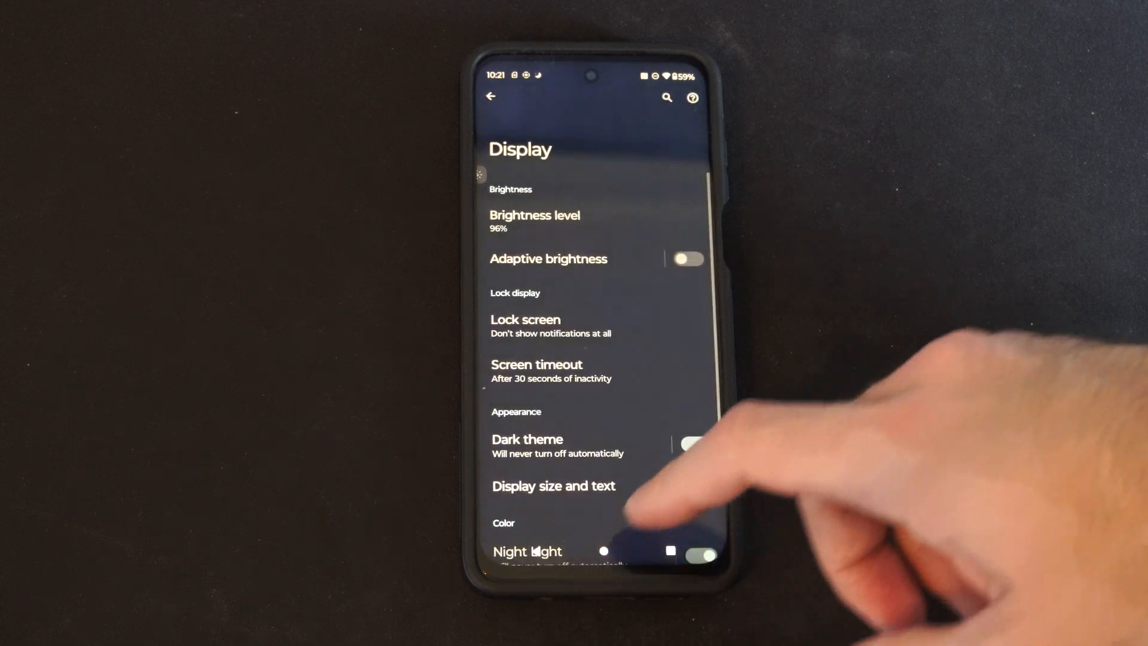
- Return to the main Settings list, scroll to the bottom and open About phone
left_click(490, 97)
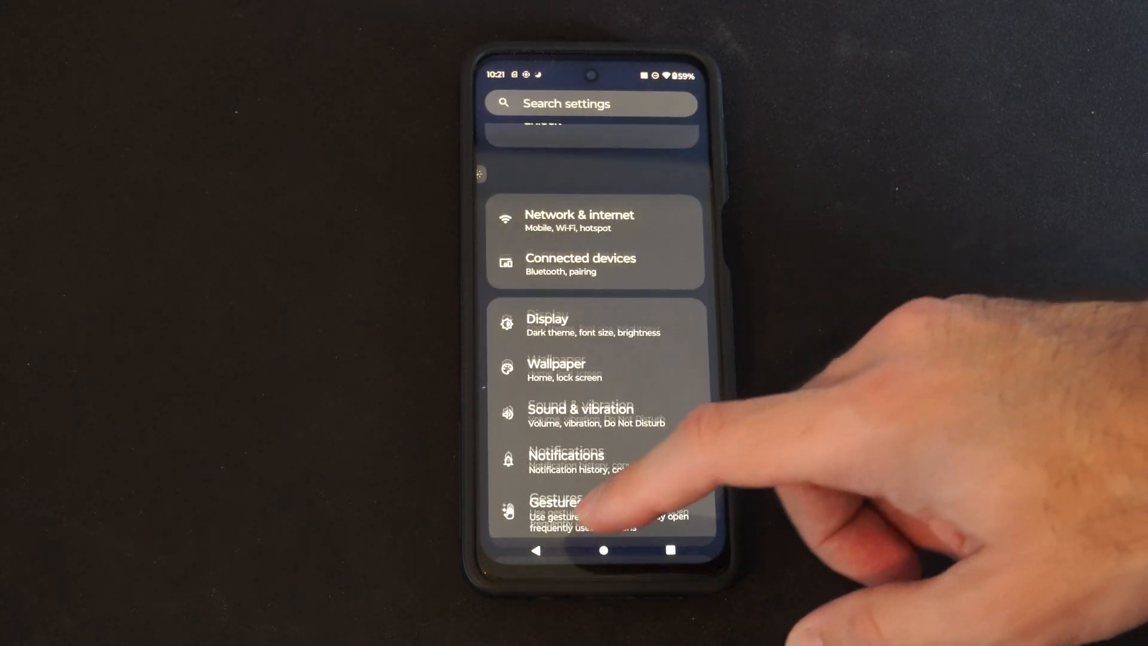
scroll("up", 3)
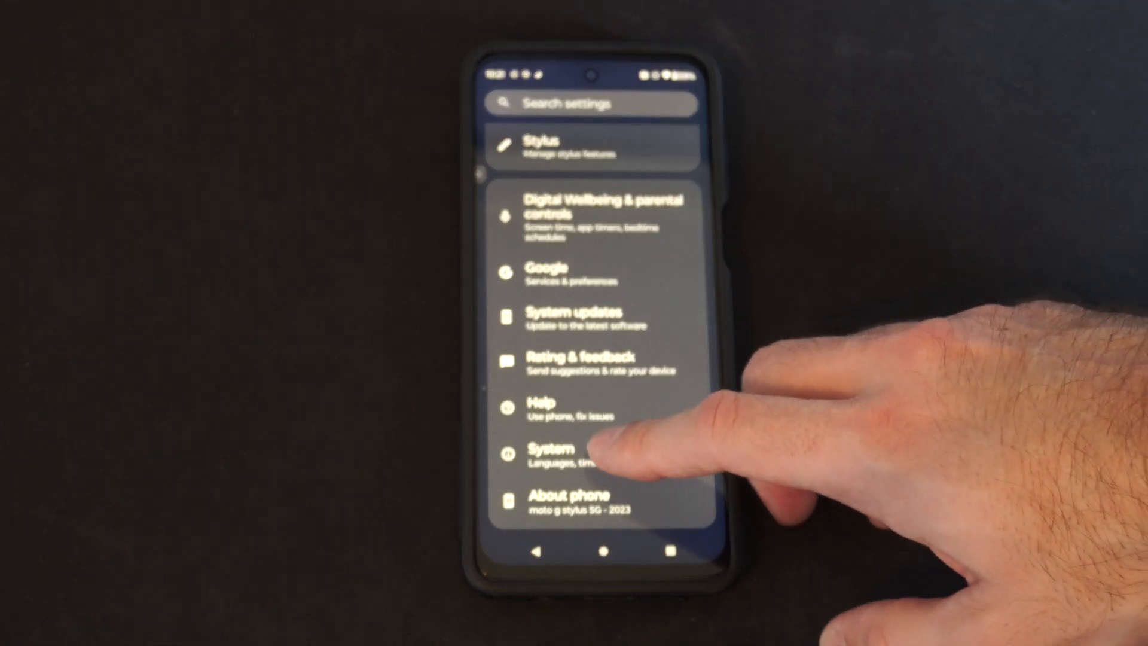
scroll("down", 3)
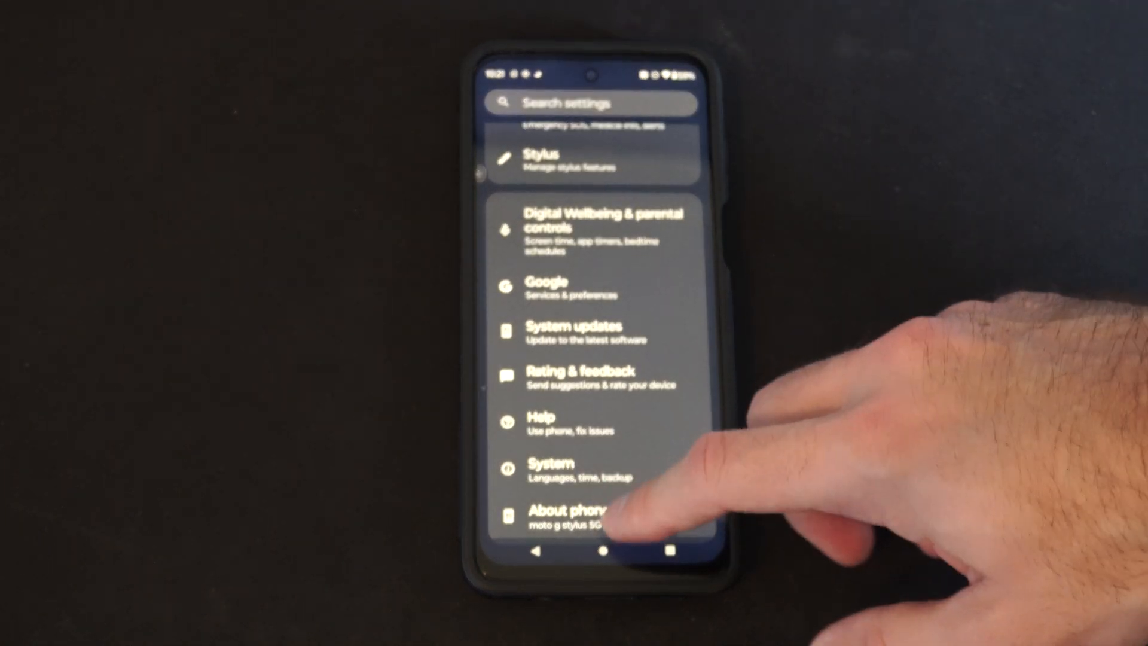
left_click(575, 512)
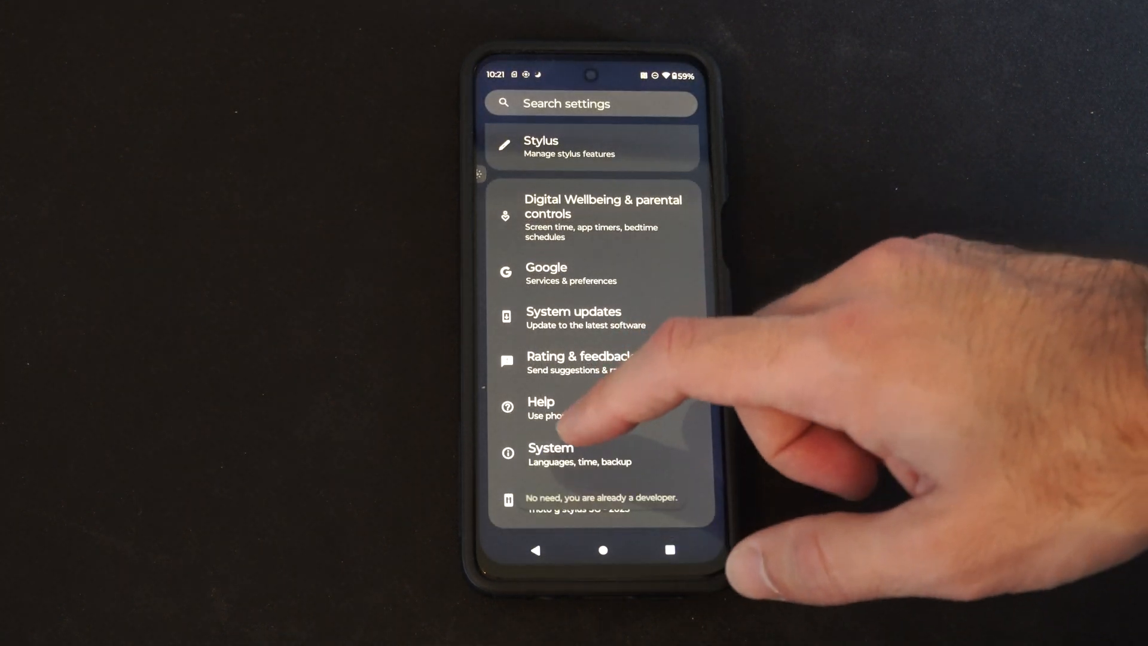
- Verify Developer options is listed under System, then return to the home screen
left_click(550, 453)
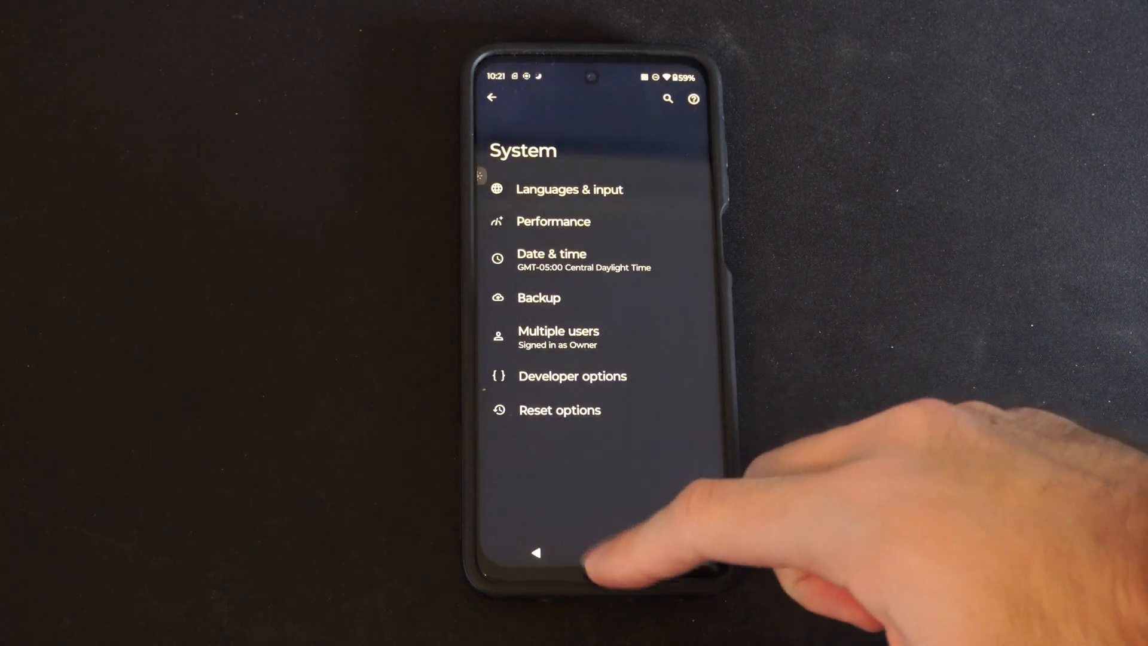
left_click(536, 554)
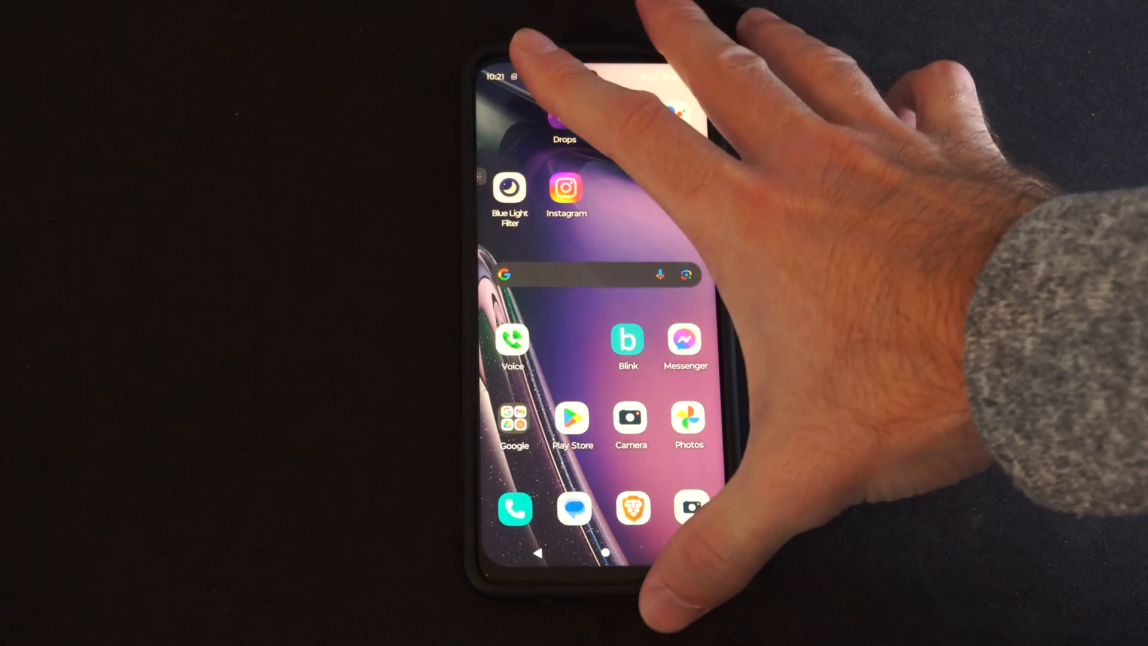